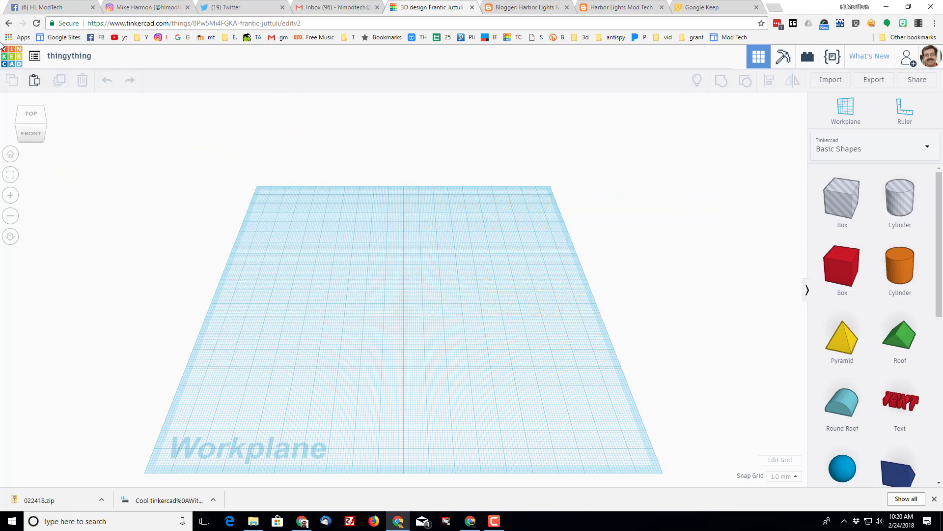
mouse_move(842, 402)
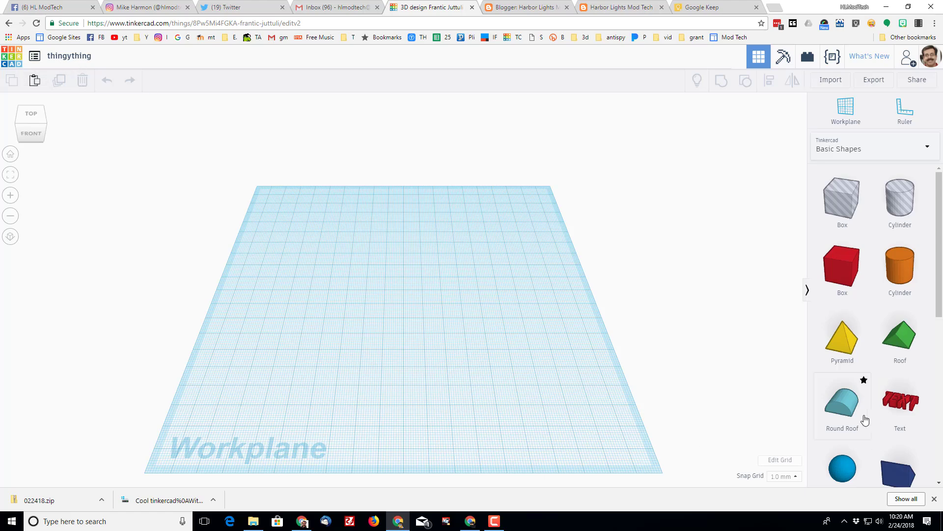
Step: Find the Icosahedron in Basic Shapes and place it on the workplane
scroll(down, 3)
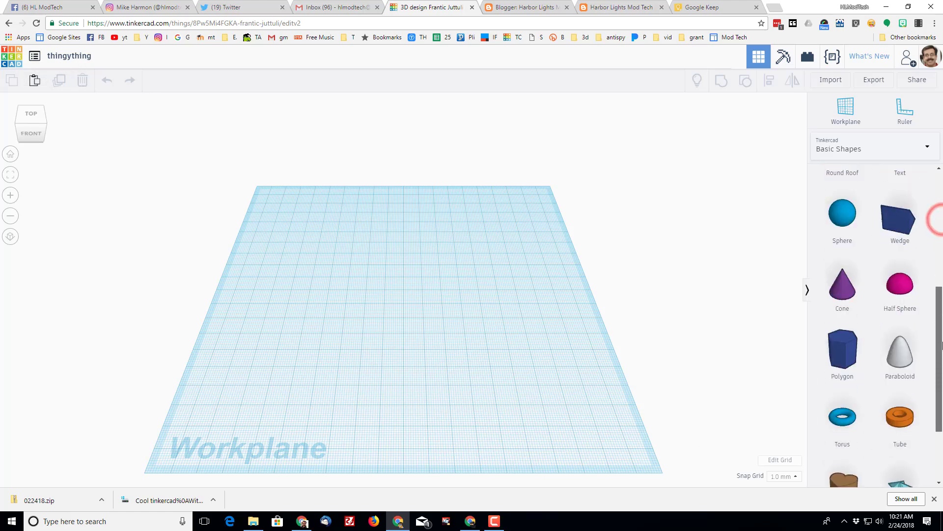
scroll(down, 3)
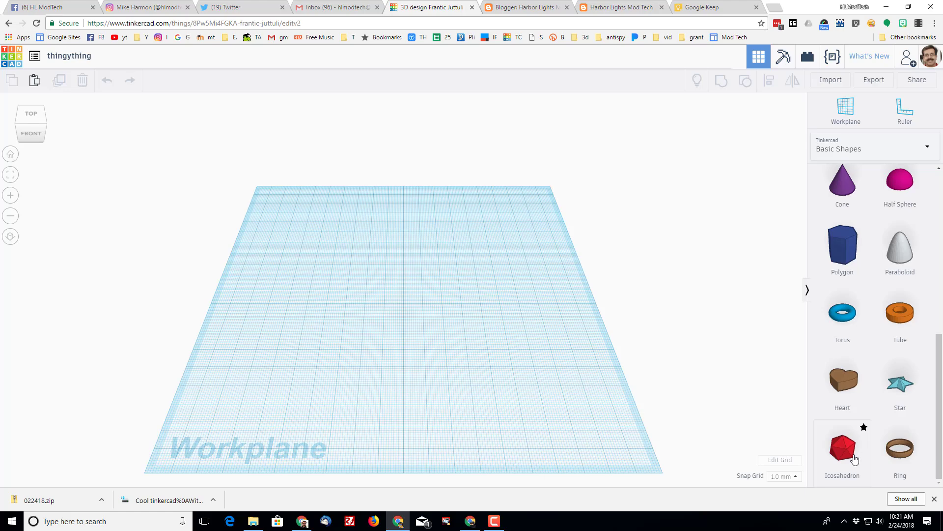
click(841, 445)
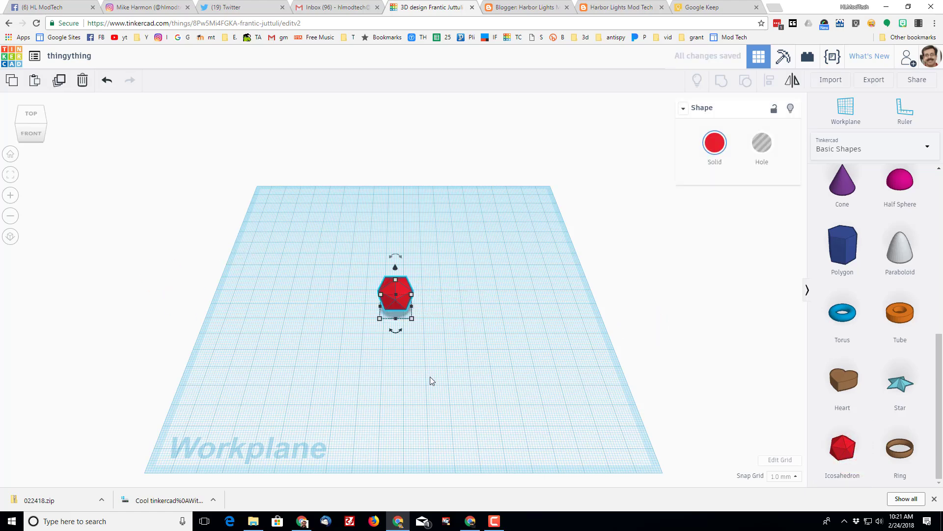
mouse_move(430, 333)
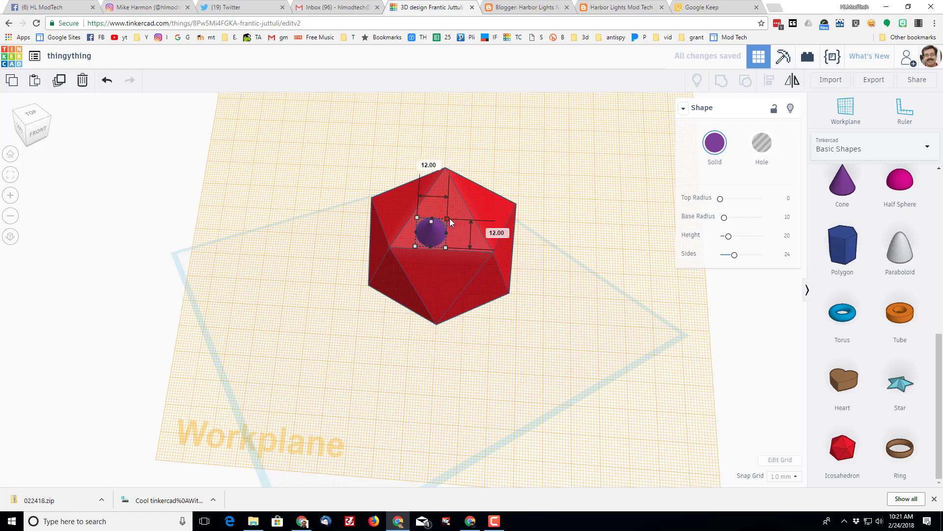
Step: Position the purple cone on the top face of the red icosahedron
drag(430, 231, 437, 207)
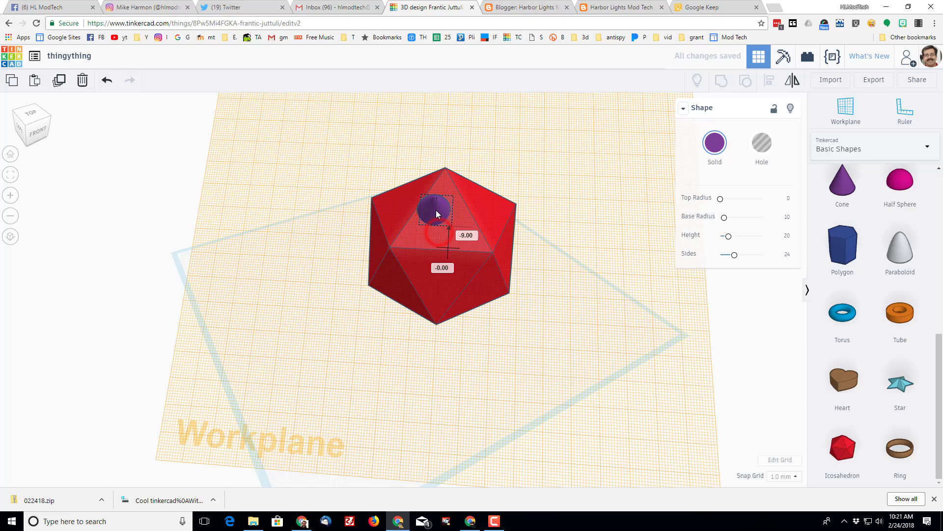
drag(434, 208, 442, 216)
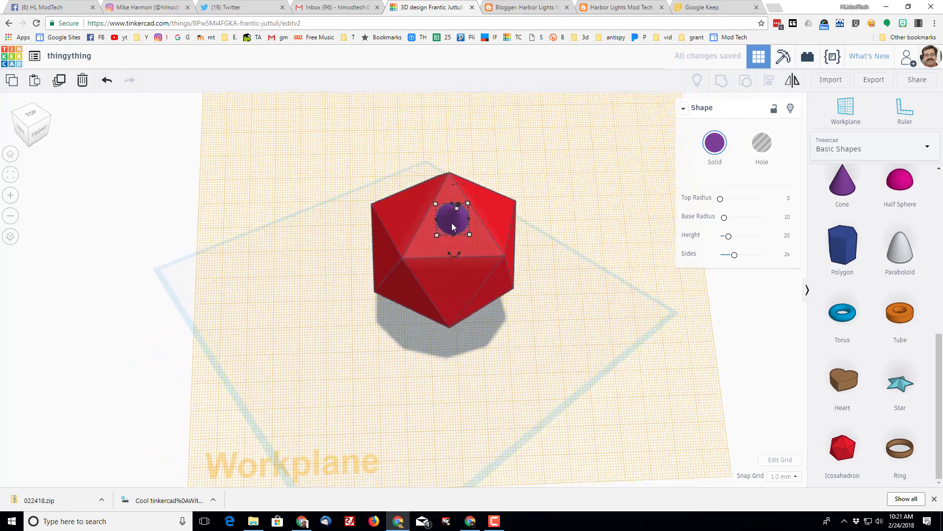
drag(453, 224, 448, 217)
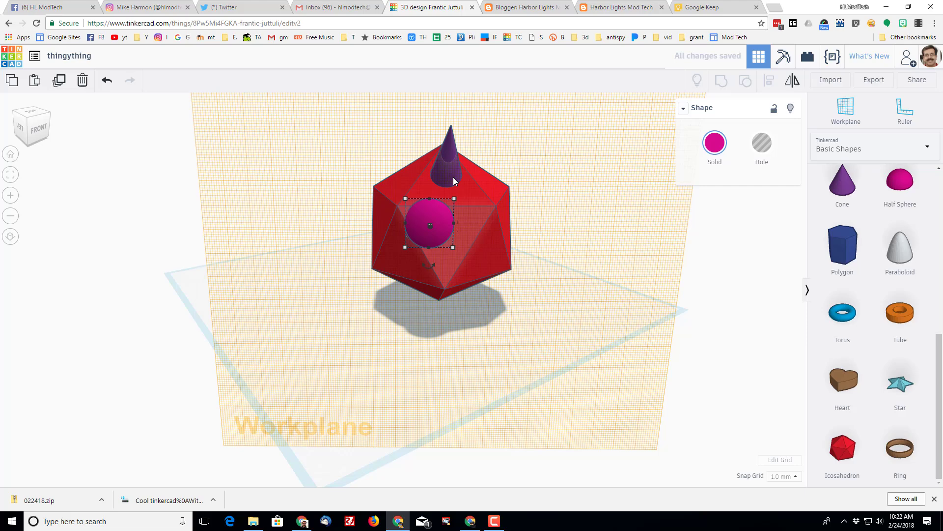
mouse_move(480, 195)
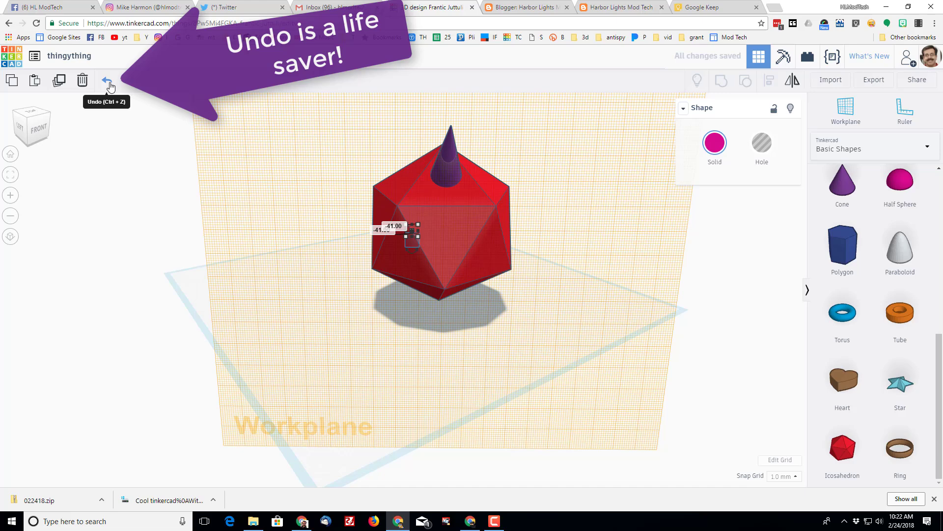
Step: Undo the mistaken edit to the pink eye sphere
click(107, 81)
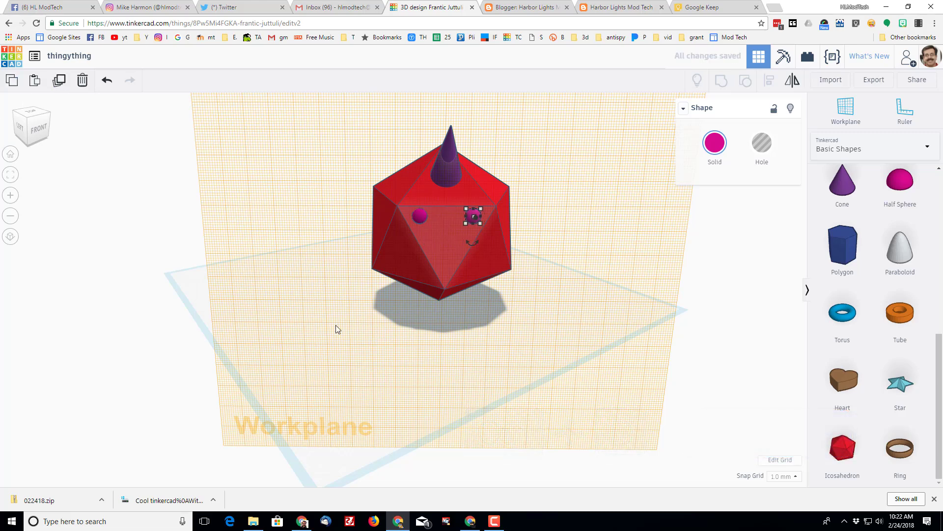
mouse_move(148, 317)
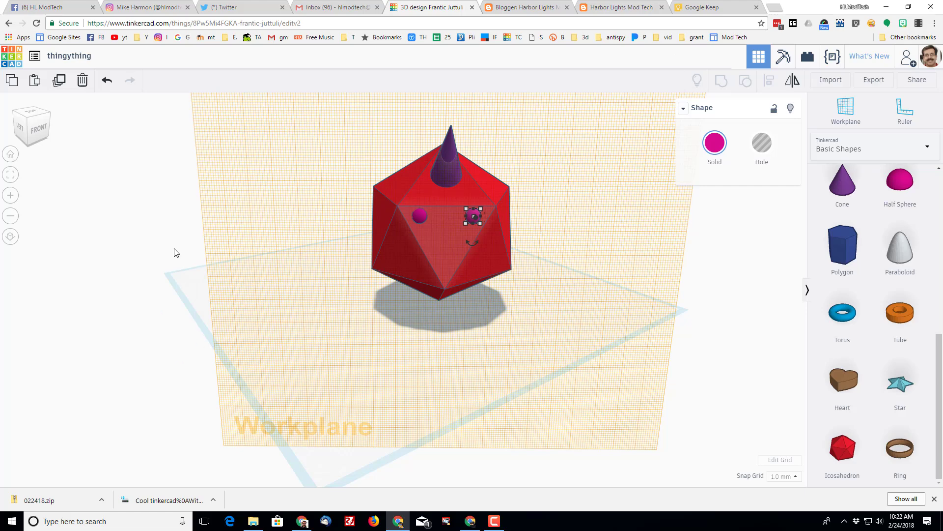
Step: Place a workplane on the face and pick a Paraboloid for the nose
click(845, 108)
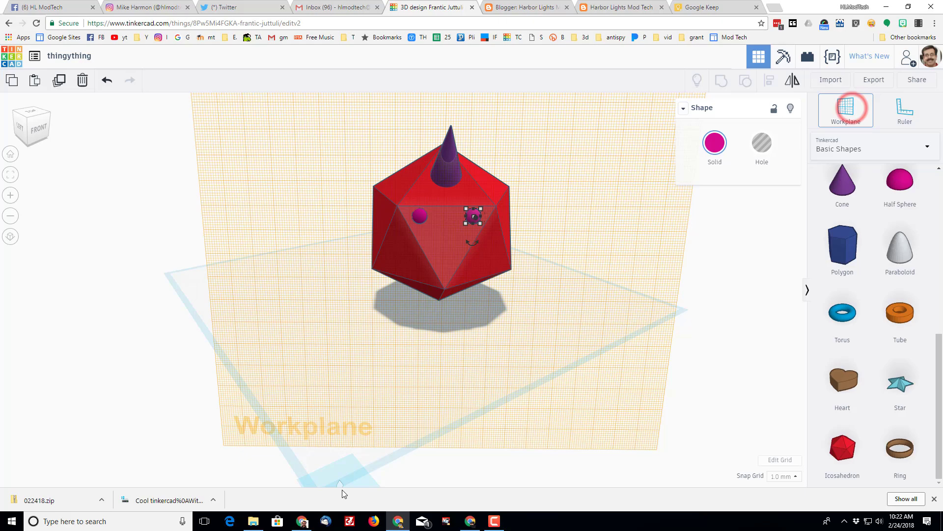
mouse_move(359, 473)
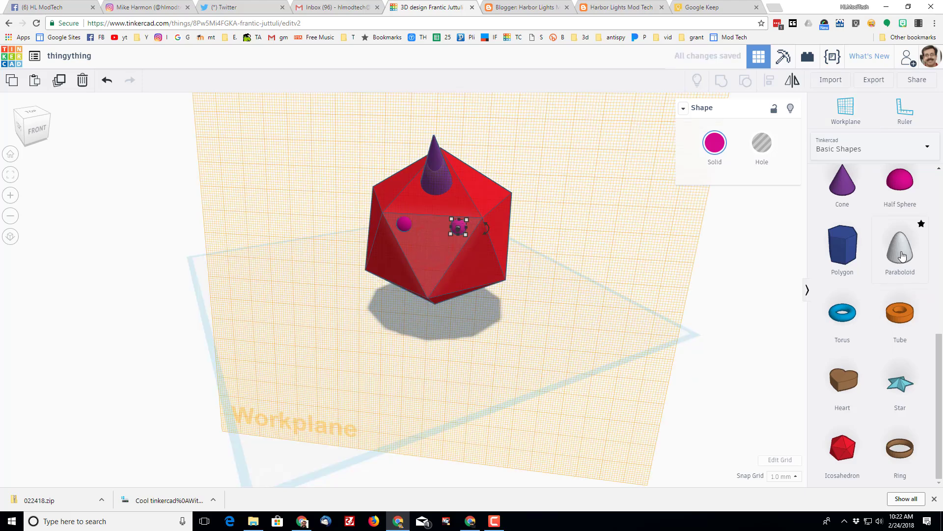
click(900, 248)
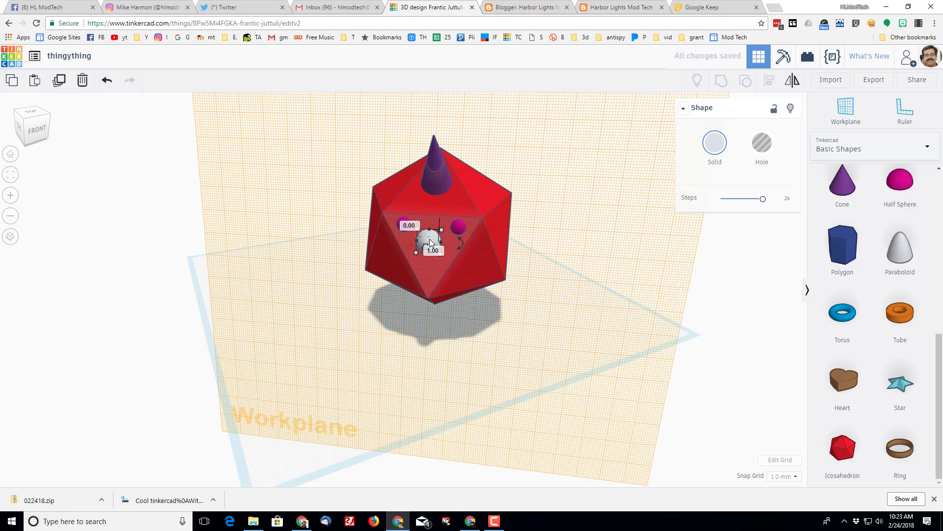
mouse_move(453, 334)
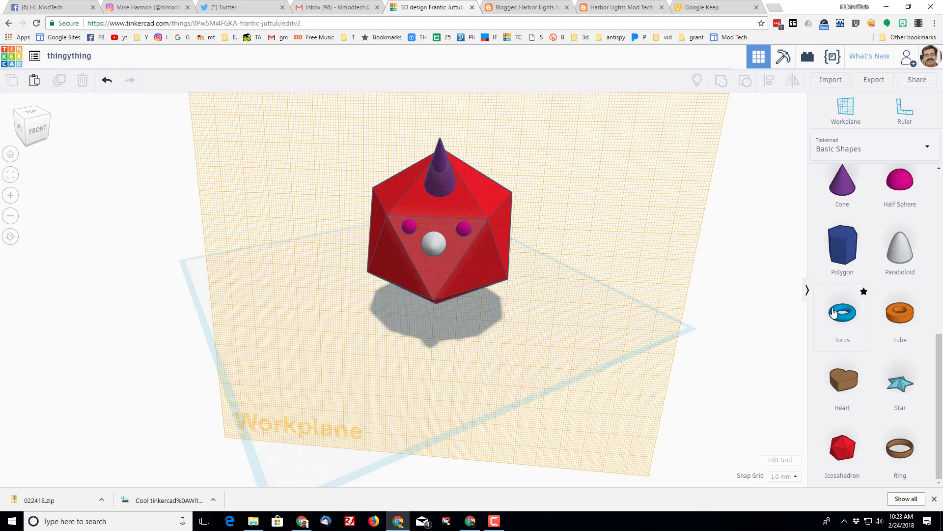
Step: Drop a tube beside the body, cut it with a hole box, and move the half-ring toward the face
click(900, 312)
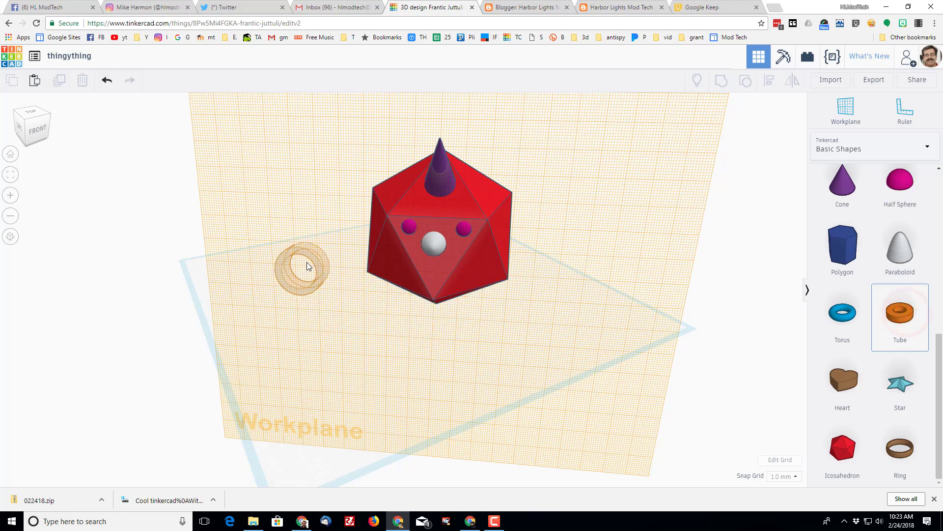
click(302, 267)
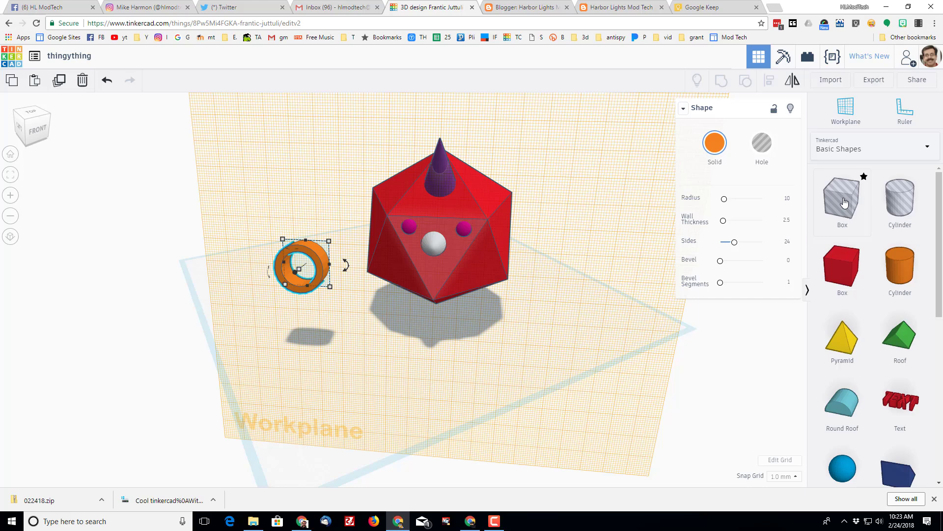
click(842, 201)
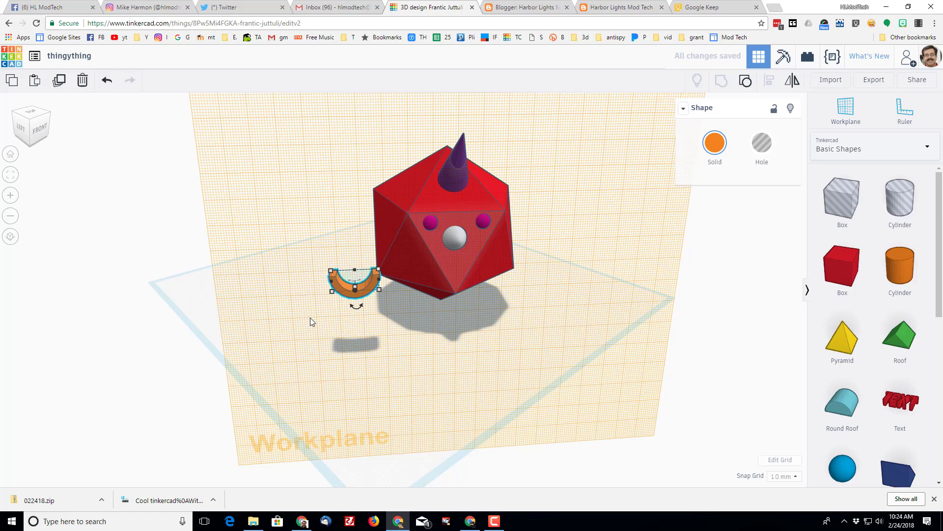
drag(354, 286, 475, 277)
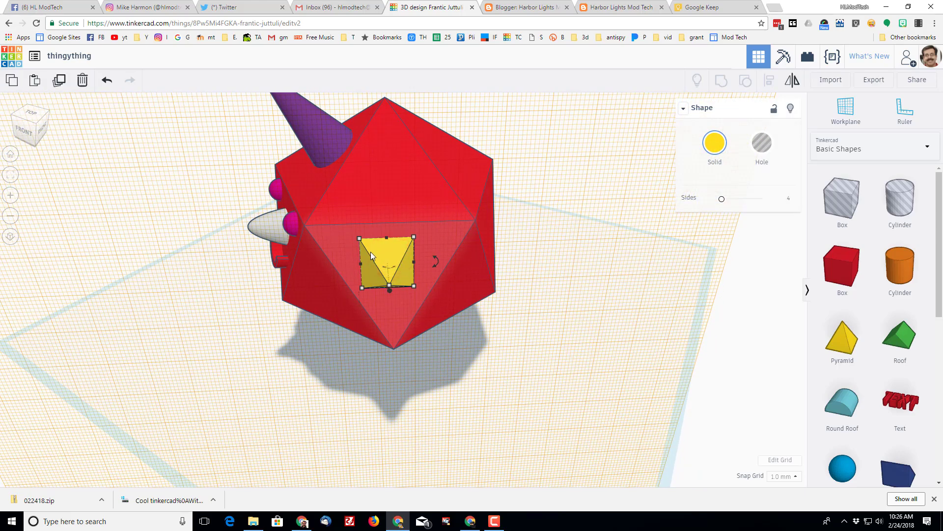
mouse_move(342, 244)
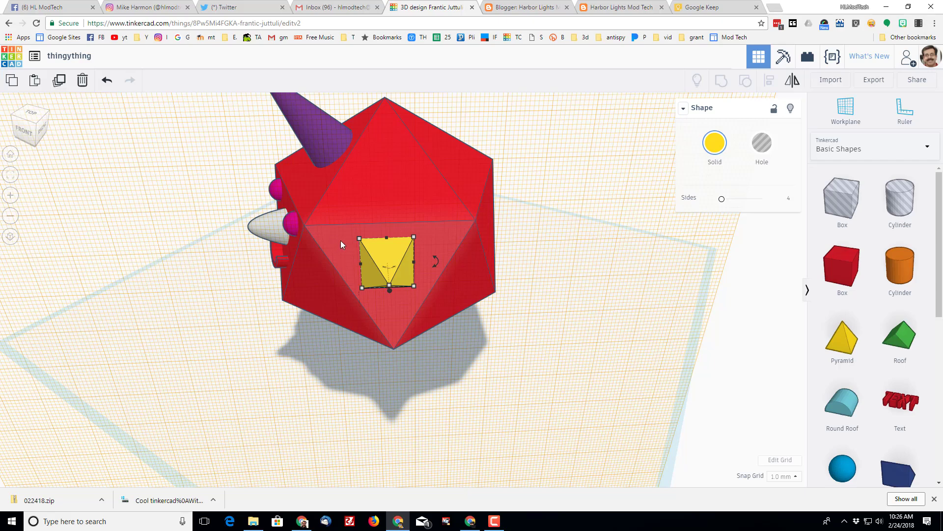
mouse_move(323, 252)
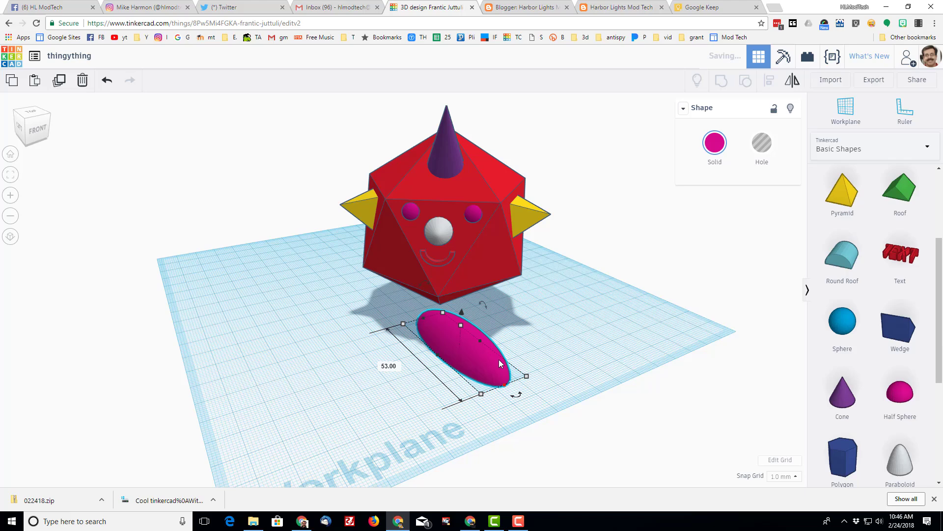
Step: Stretch the pink half sphere into a flat oval foot tucked under the body
drag(499, 355, 462, 333)
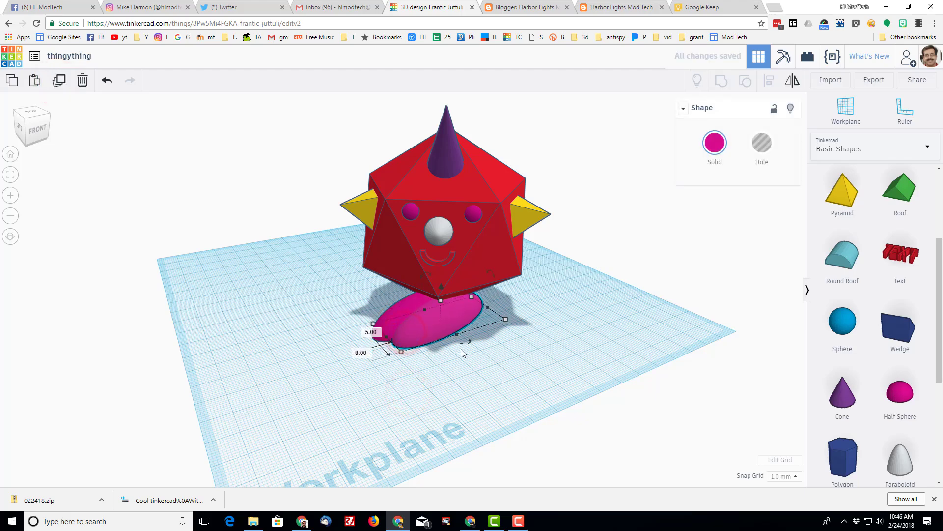
drag(464, 352, 527, 340)
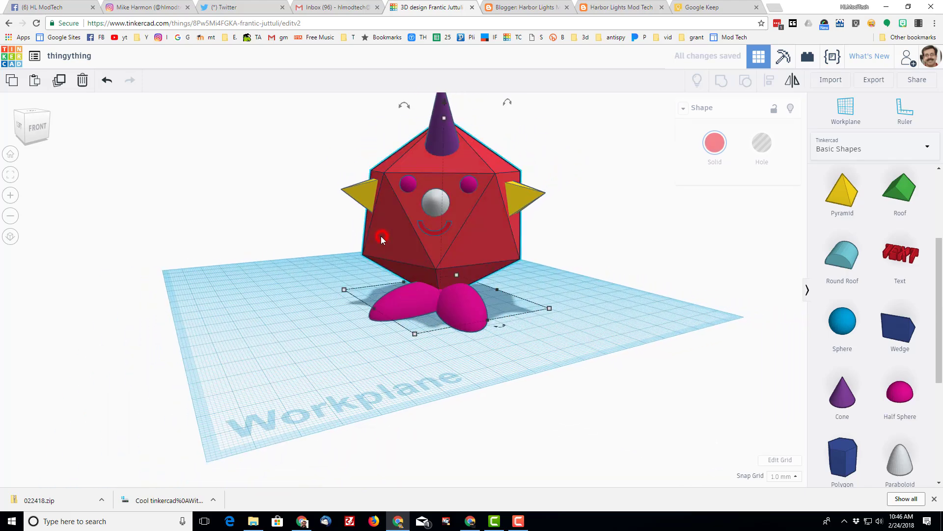
Step: Group the ten creature parts into one shape with Multicolor enabled
click(361, 136)
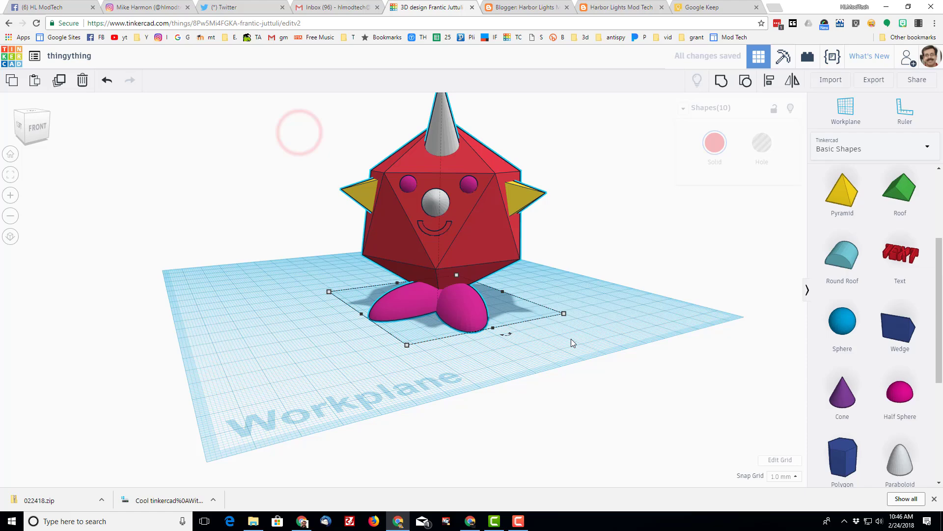
click(721, 81)
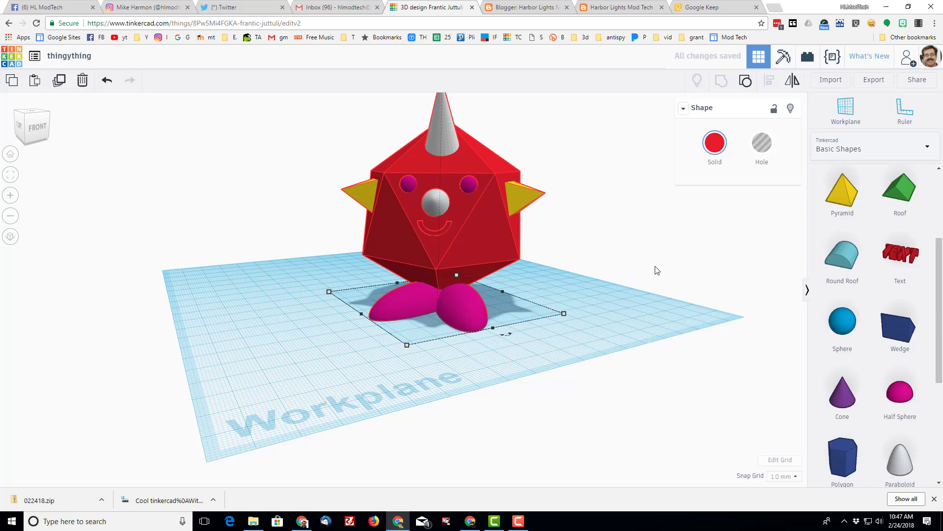
click(714, 143)
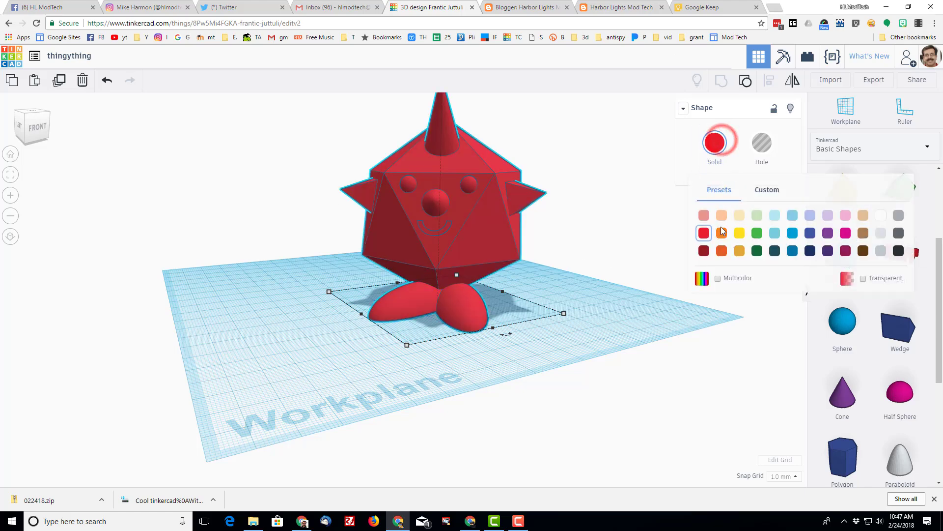
click(718, 278)
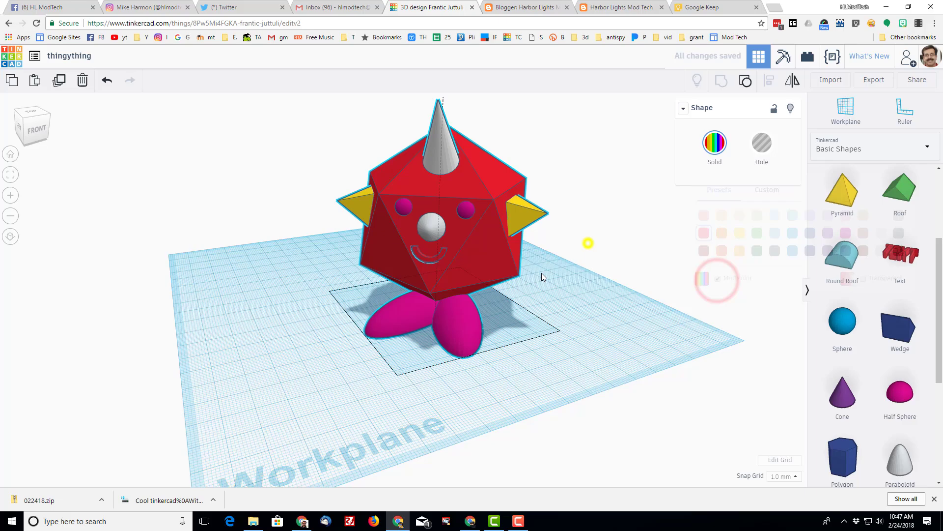
drag(541, 276, 273, 259)
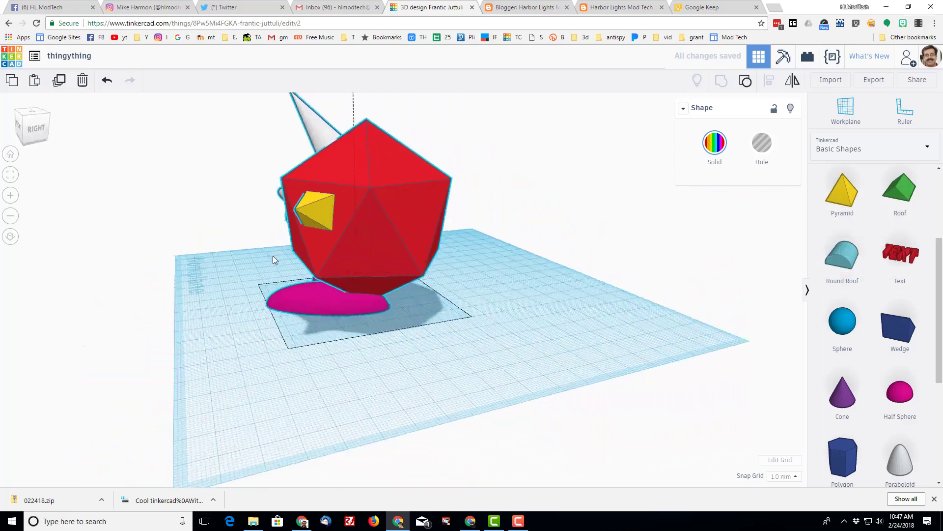